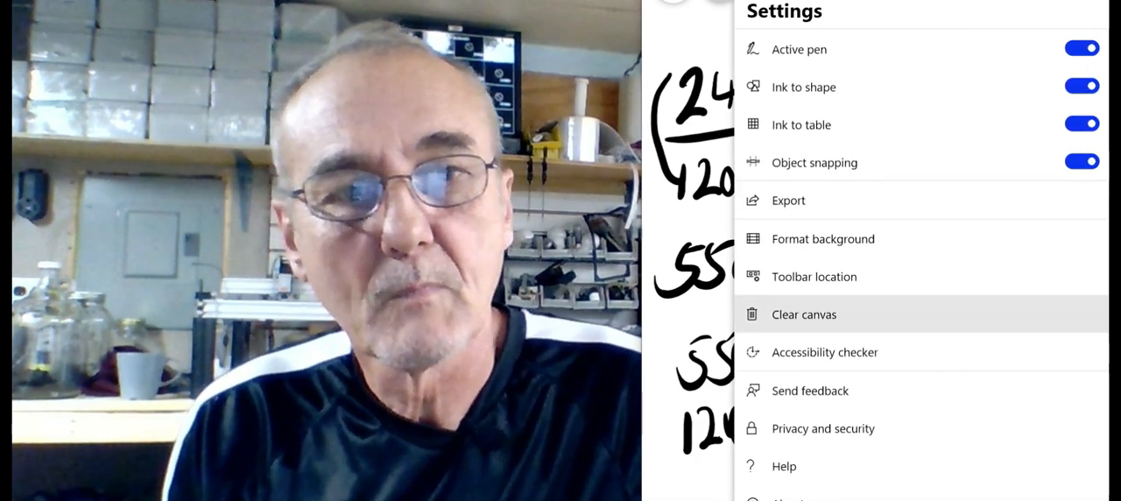
Step: Clear the canvas via Settings so all handwritten calculations are erased
{"action": "left_click", "coordinate": [802, 316]}
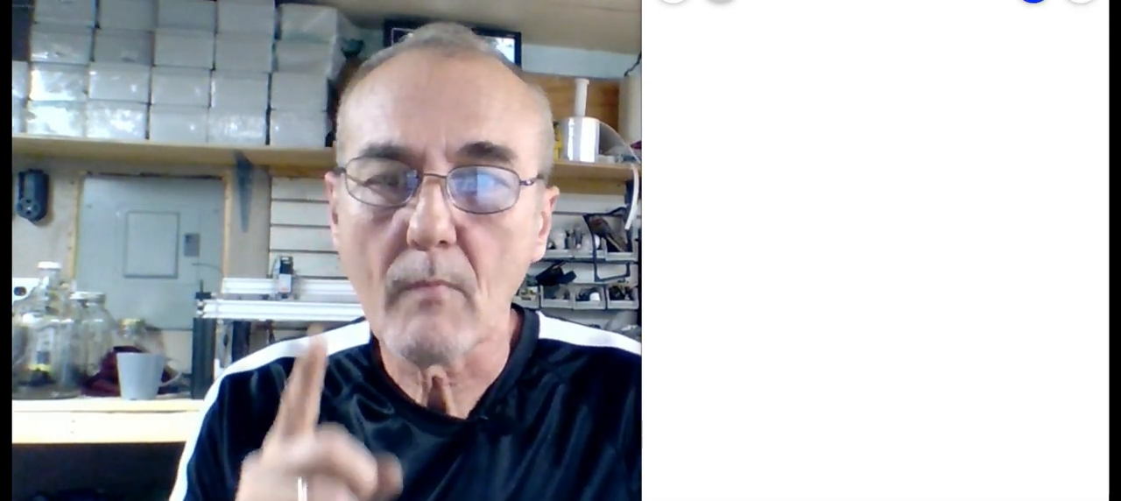